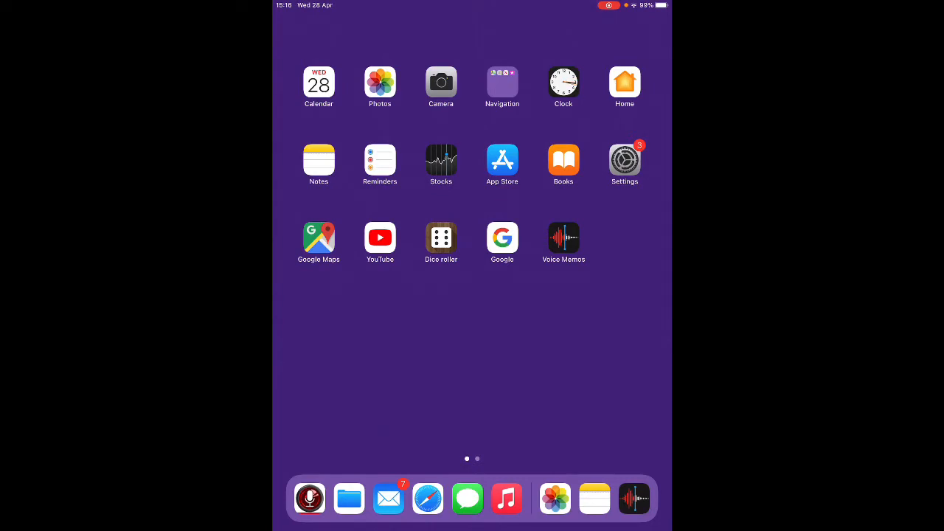
pyautogui.moveTo(568, 83)
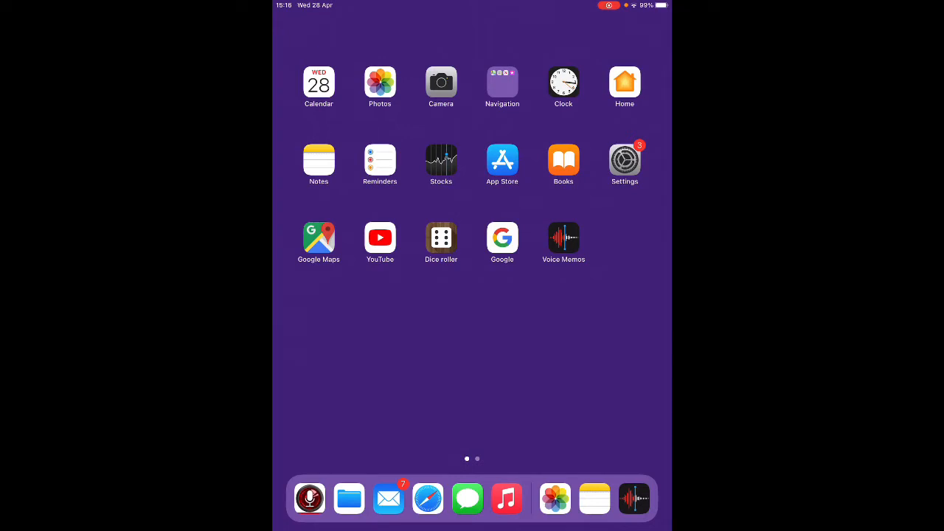
pyautogui.moveTo(568, 87)
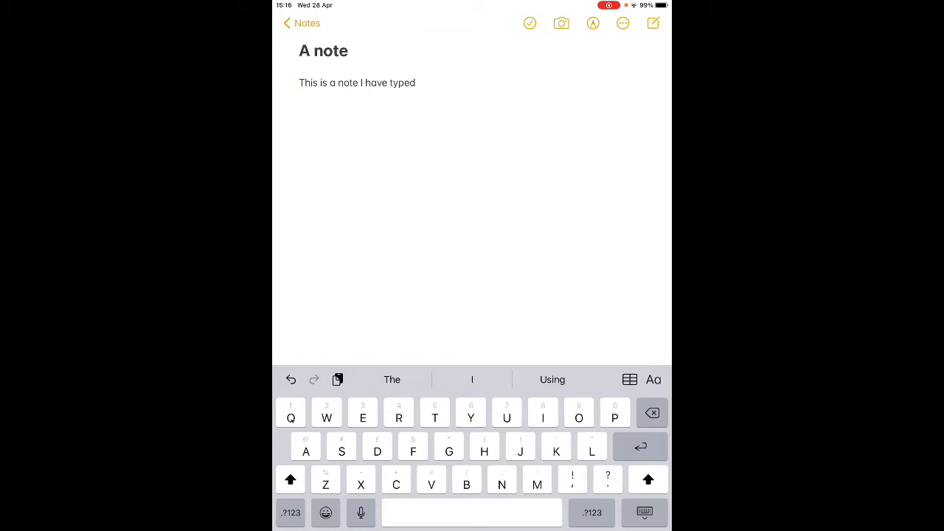
# Toggle the typed line into a checklist item and back to plain text, then start markup.
pyautogui.click(530, 23)
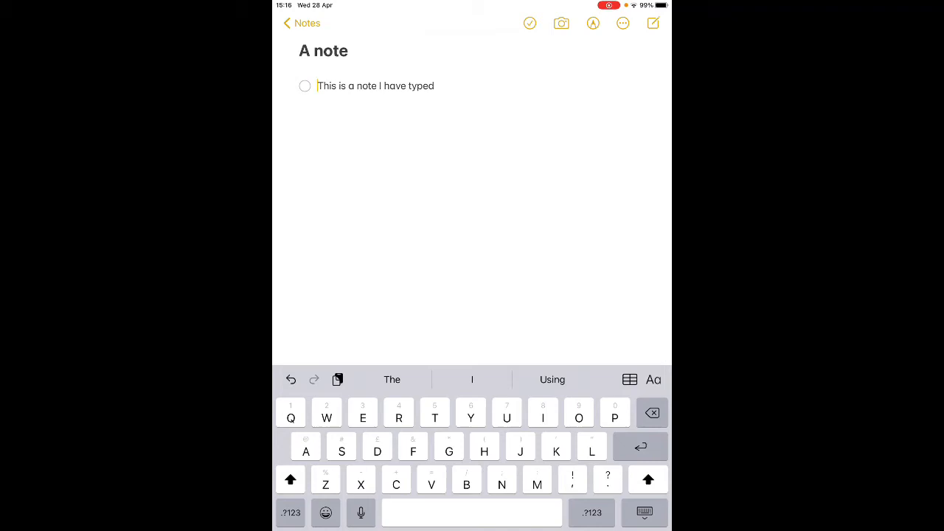
pyautogui.click(305, 85)
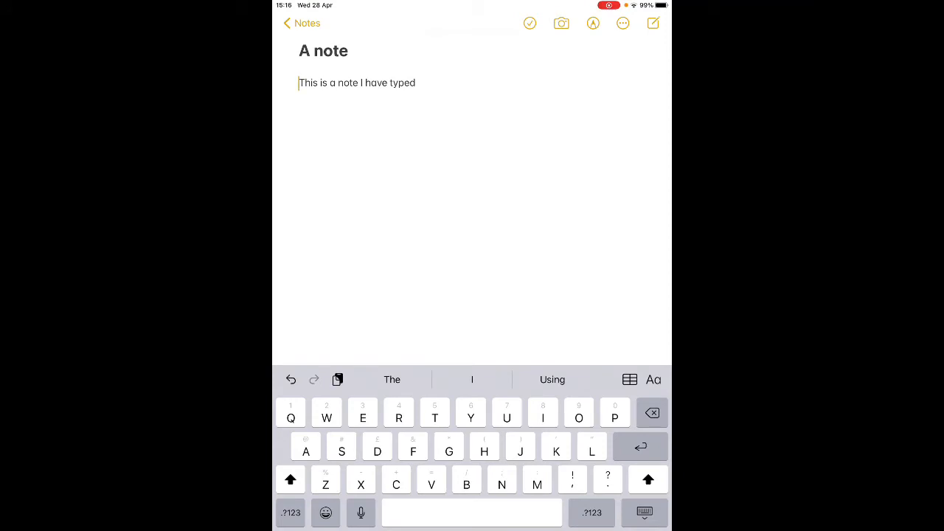
pyautogui.click(561, 23)
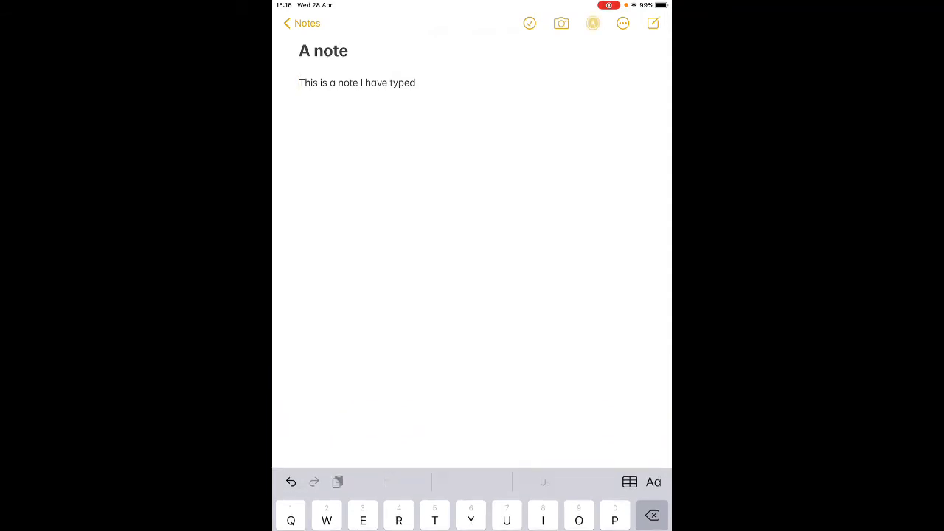
# Sketch a wavy pen stroke below the typed text, then undo it.
pyautogui.click(593, 23)
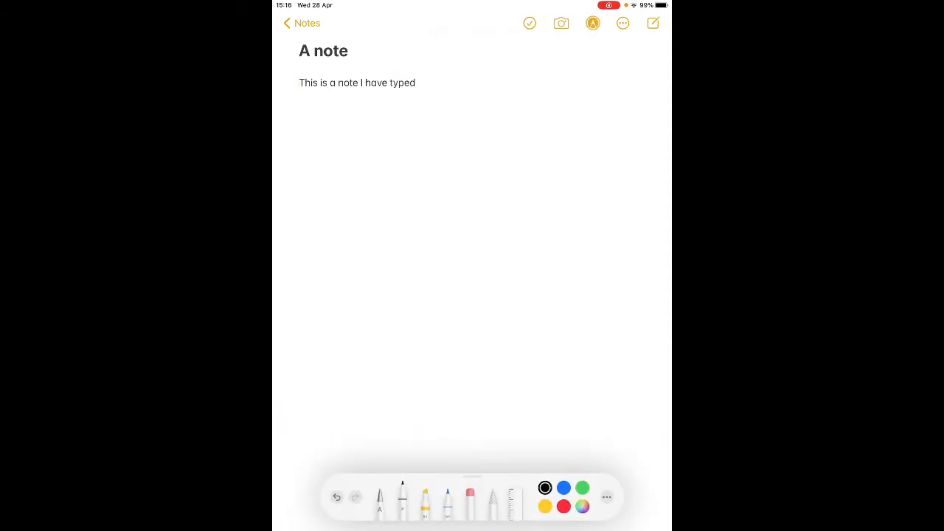
pyautogui.moveTo(347, 251); pyautogui.dragTo(604, 244)
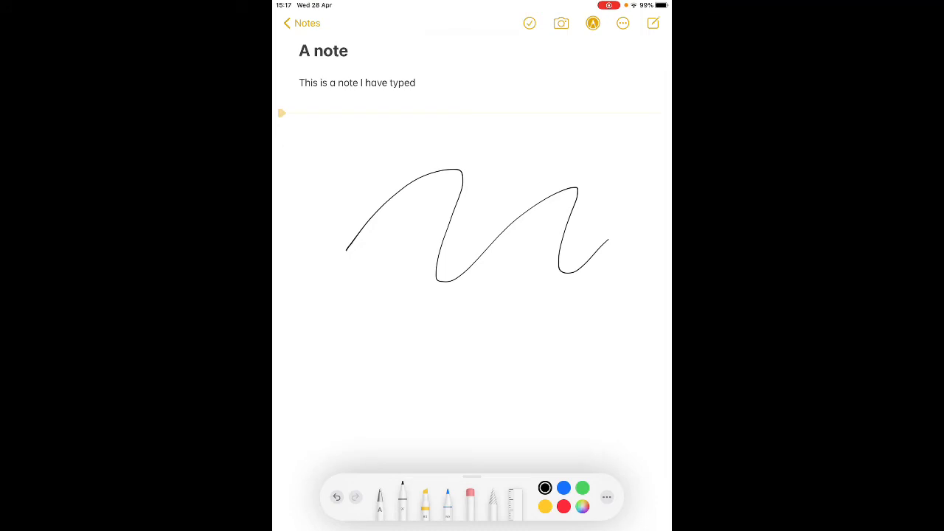
pyautogui.click(336, 496)
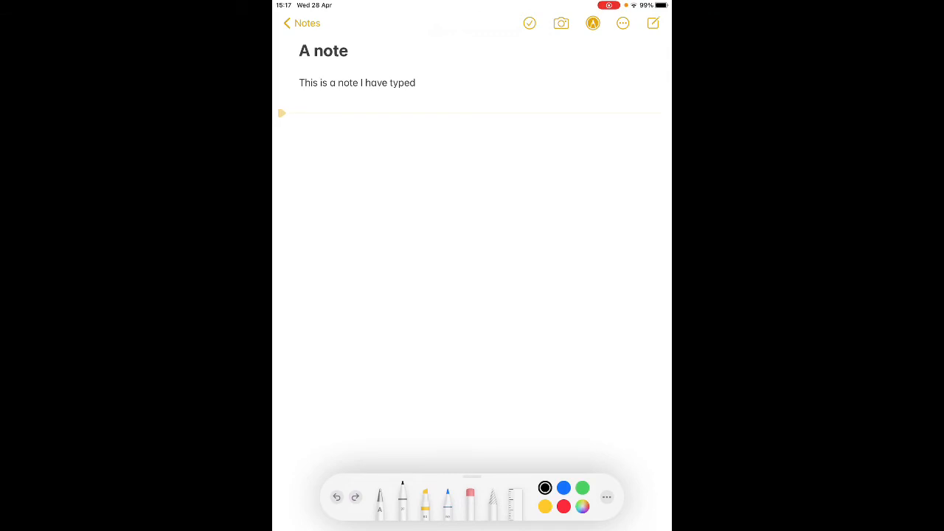
pyautogui.click(623, 23)
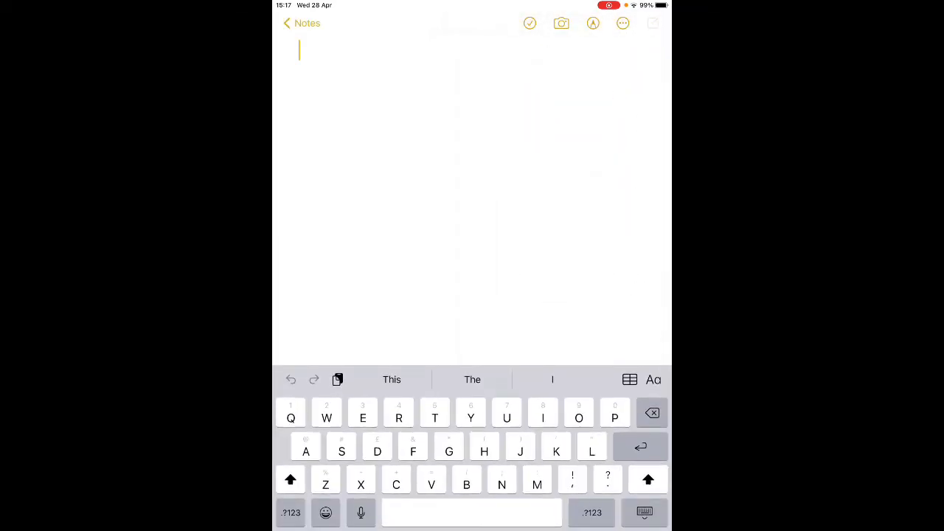
# Return to the notes list with New Note above 'A note' and open its options menu.
pyautogui.click(301, 23)
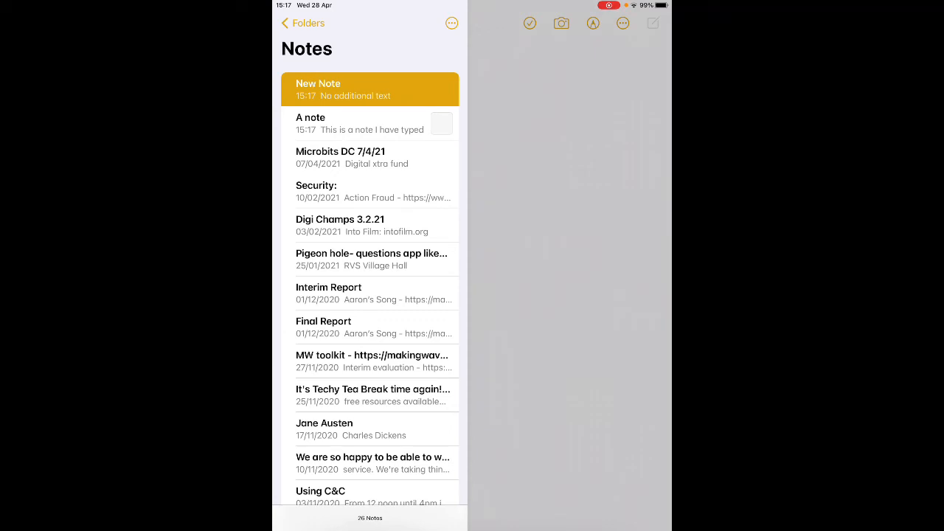
pyautogui.click(452, 23)
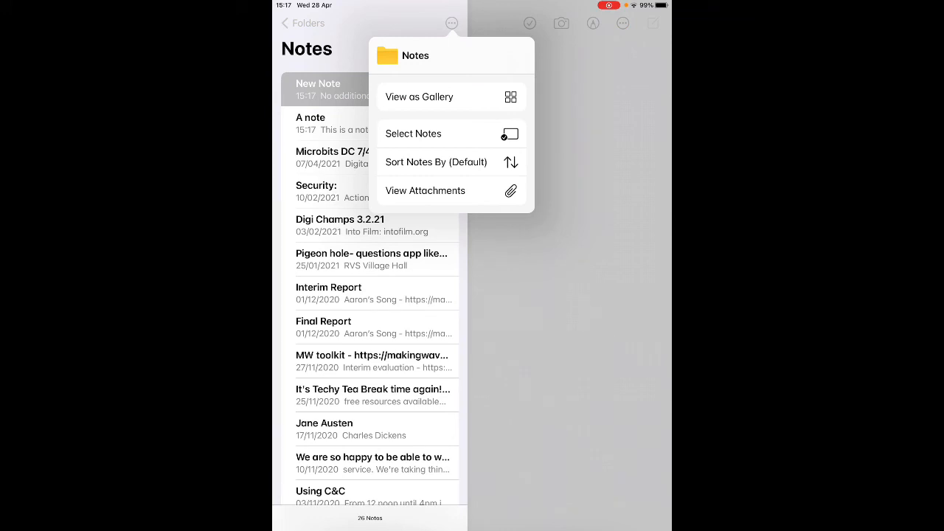
# Show the Sort Notes By choices for ordering the list by date or title.
pyautogui.click(436, 161)
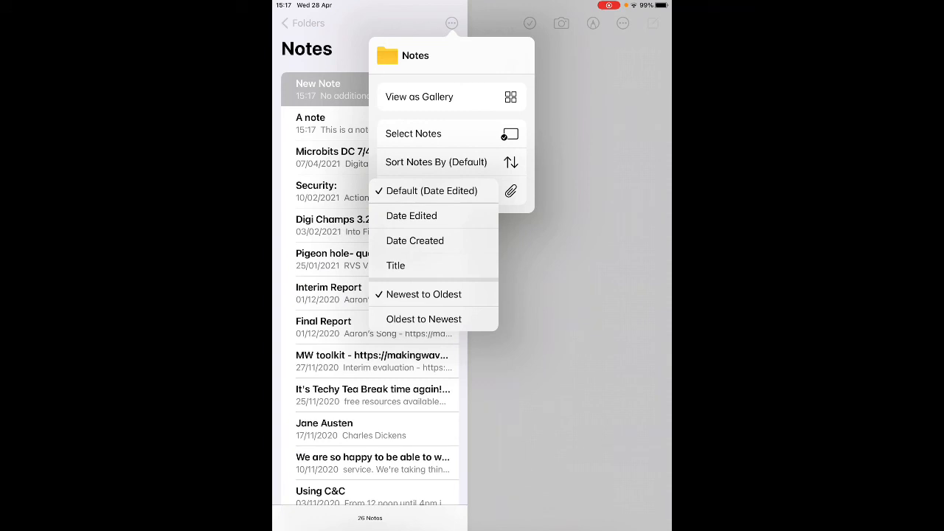
pyautogui.click(436, 162)
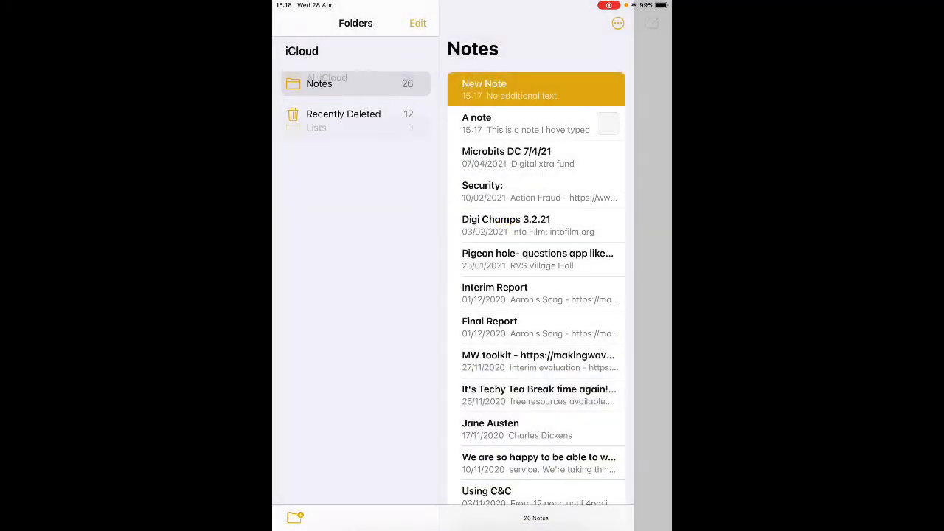
# Open the newly created, empty Lists folder.
pyautogui.click(316, 127)
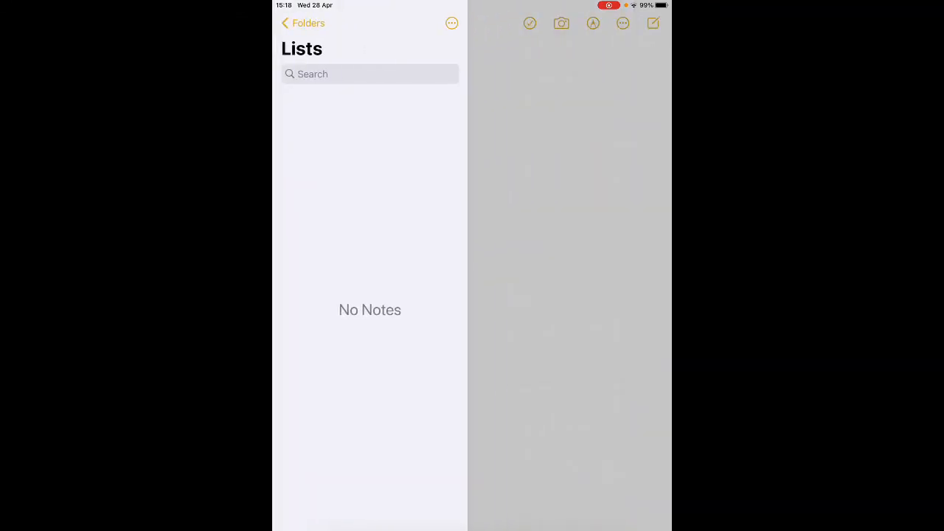